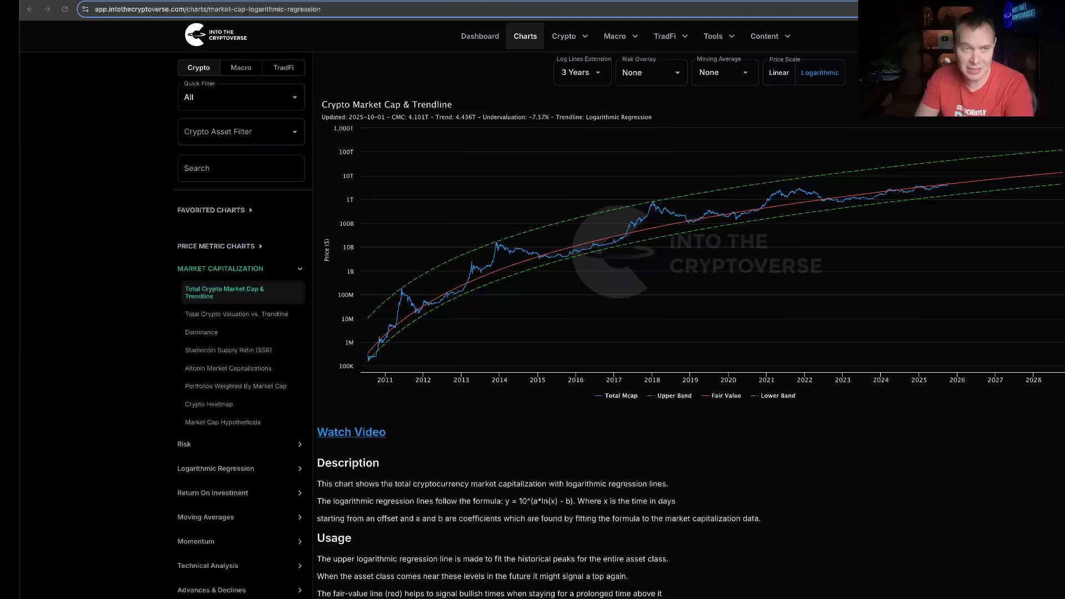
mouse_move(845, 464)
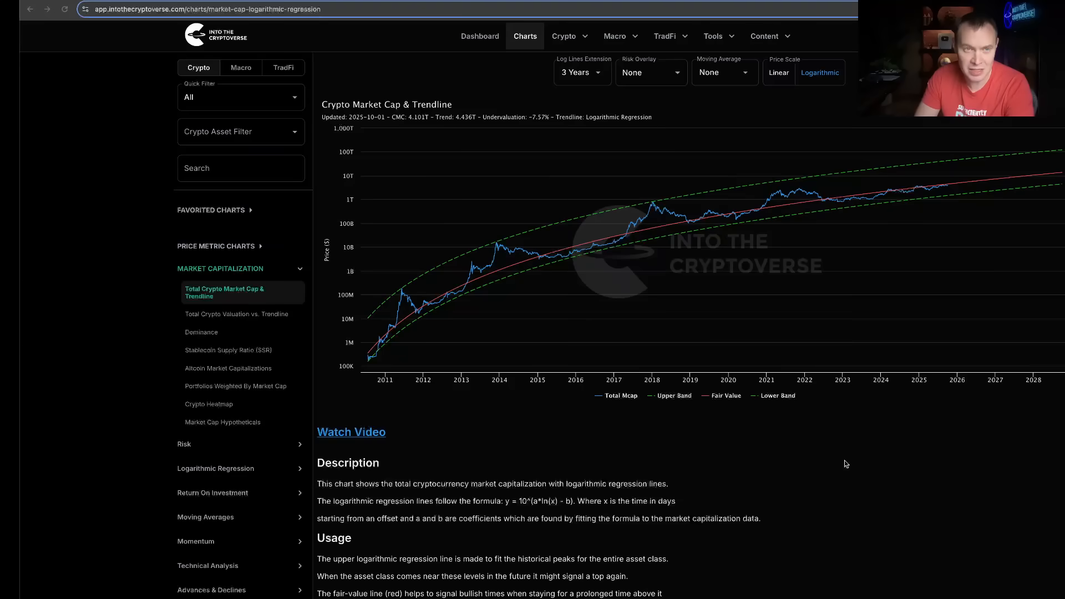
mouse_move(765, 395)
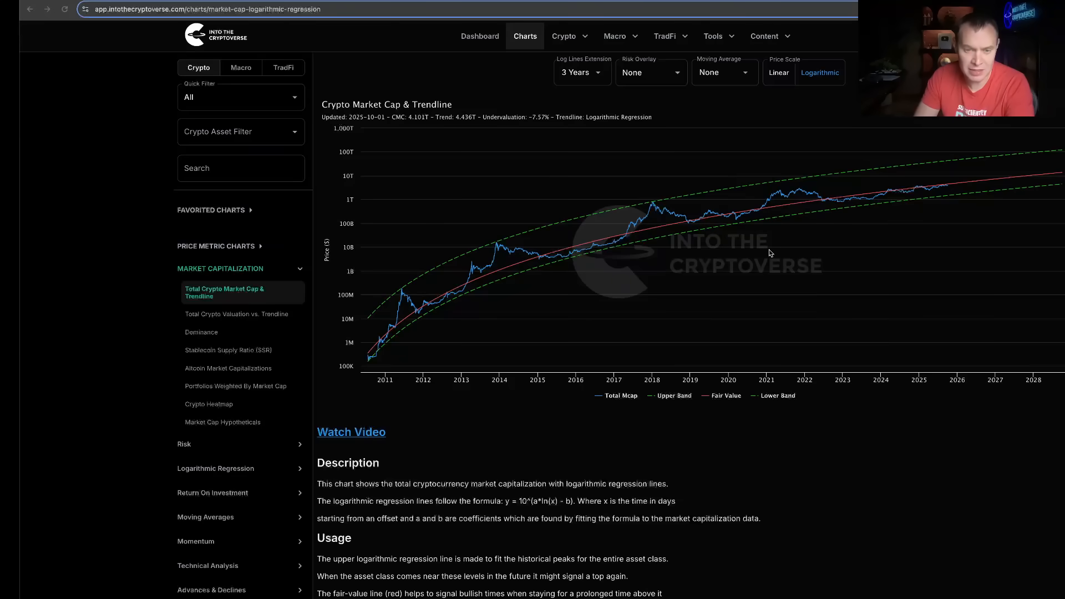
mouse_move(417, 111)
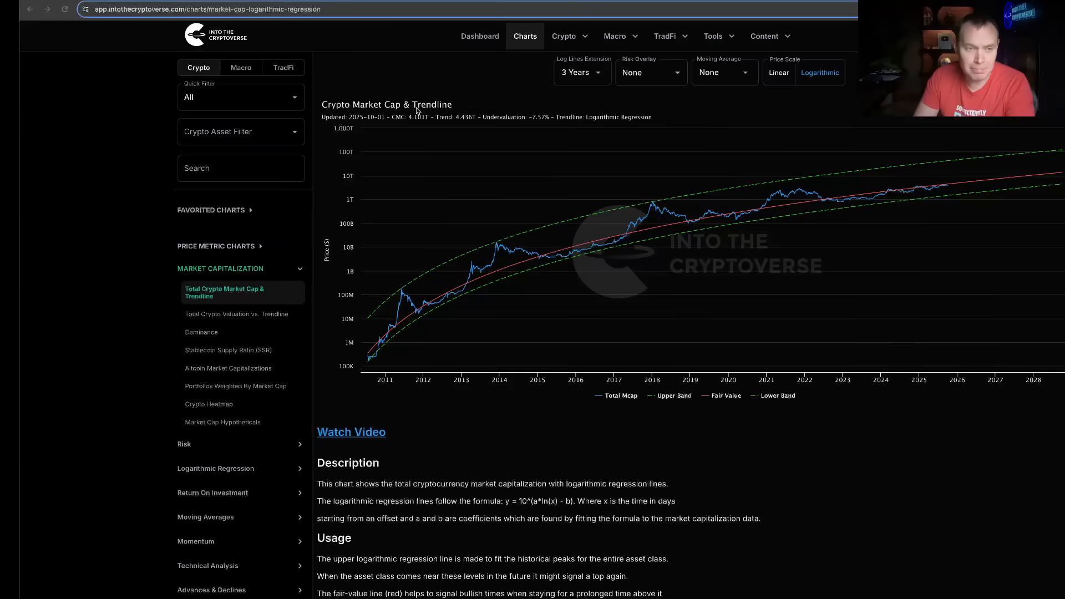
mouse_move(519, 149)
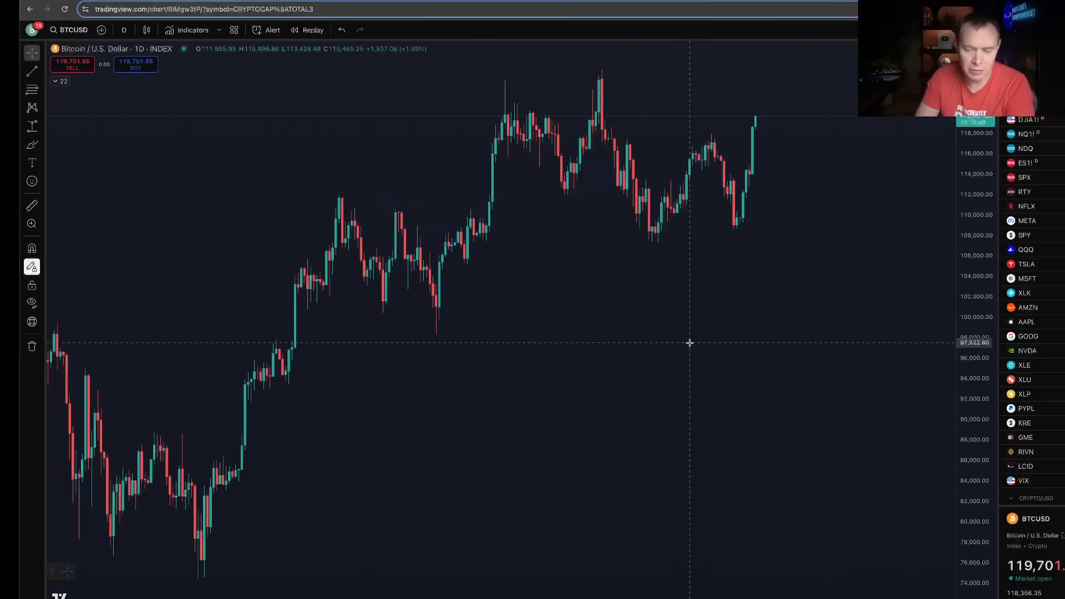
Step: Draw an arrow on the BTCUSD chart pointing at the all-time-high peak candle
click(31, 267)
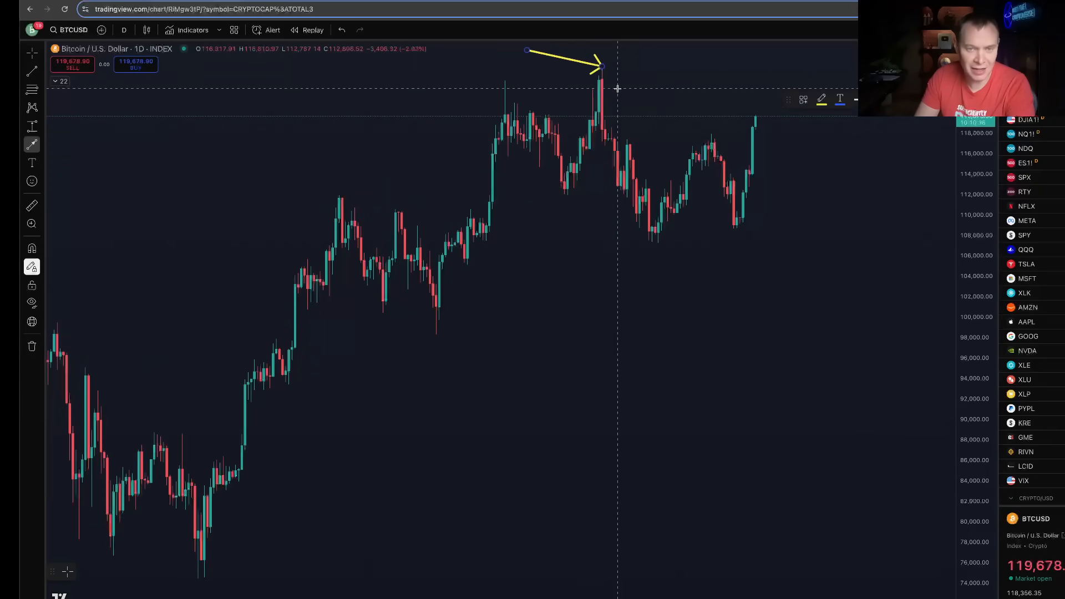
drag(653, 244, 720, 313)
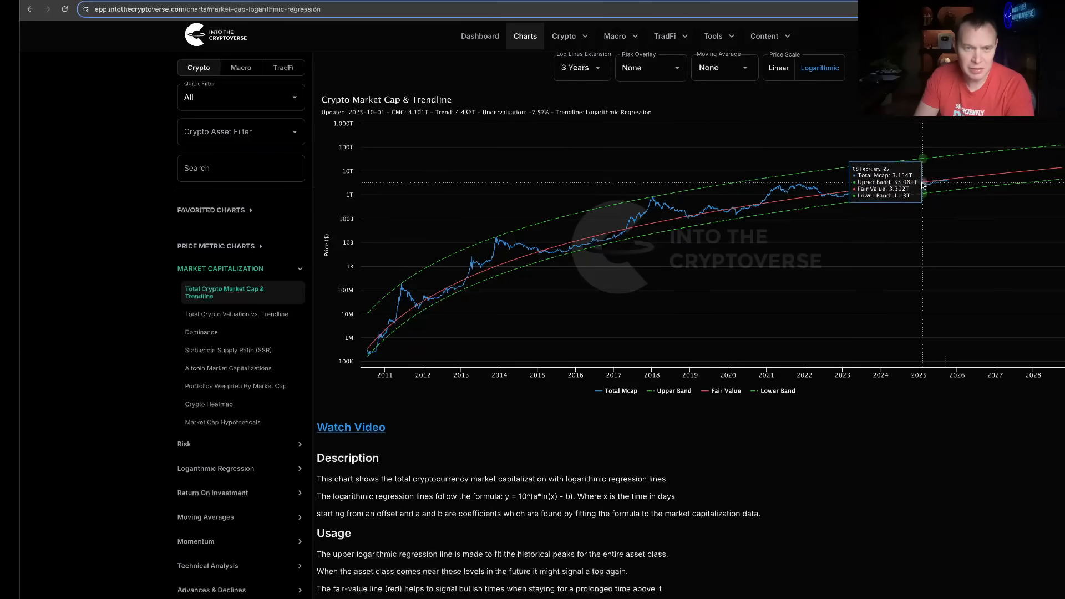
mouse_move(893, 186)
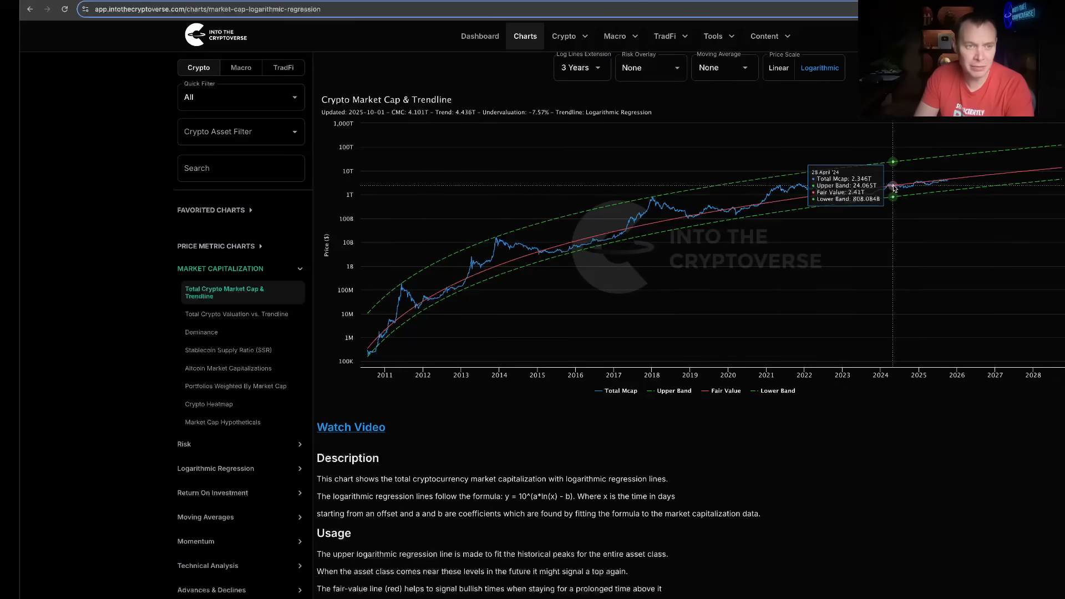
mouse_move(861, 194)
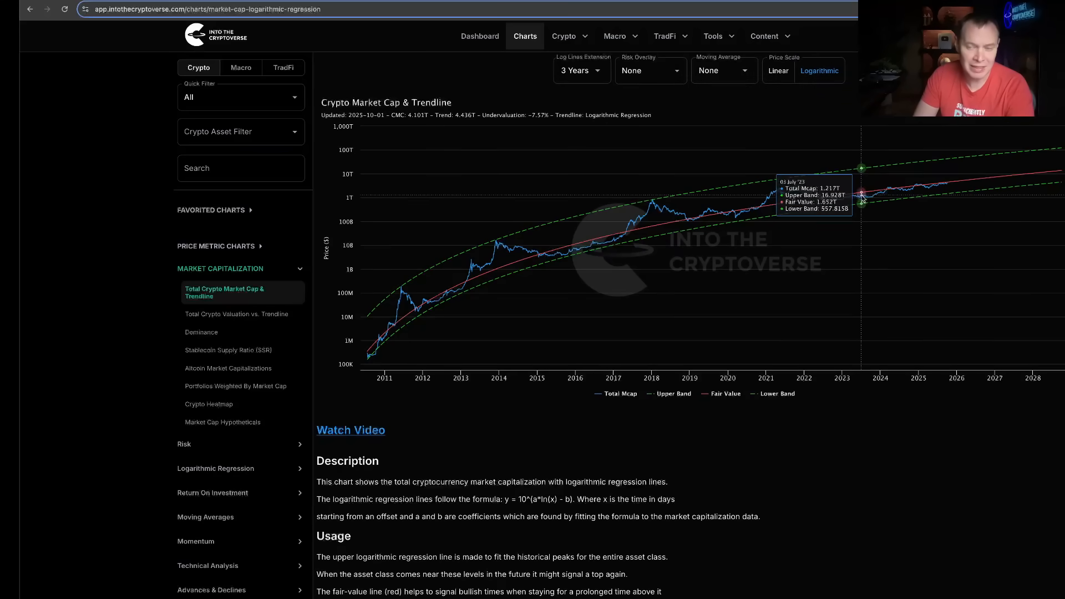
mouse_move(822, 196)
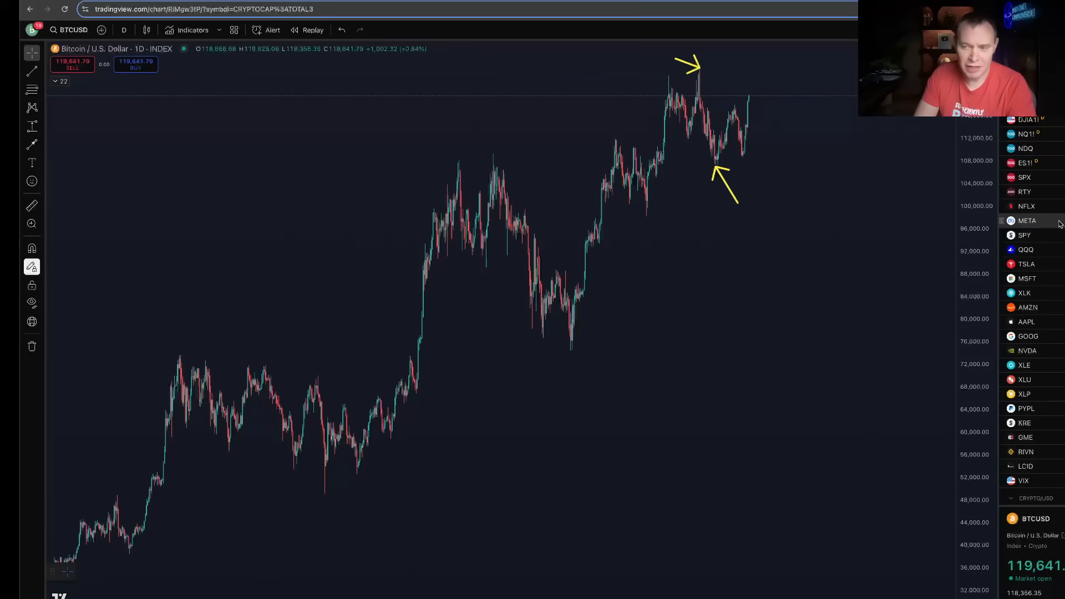
Step: Zoom the BTCUSD chart out to a longer history showing the annotated peak and pullback
scroll(down, 3)
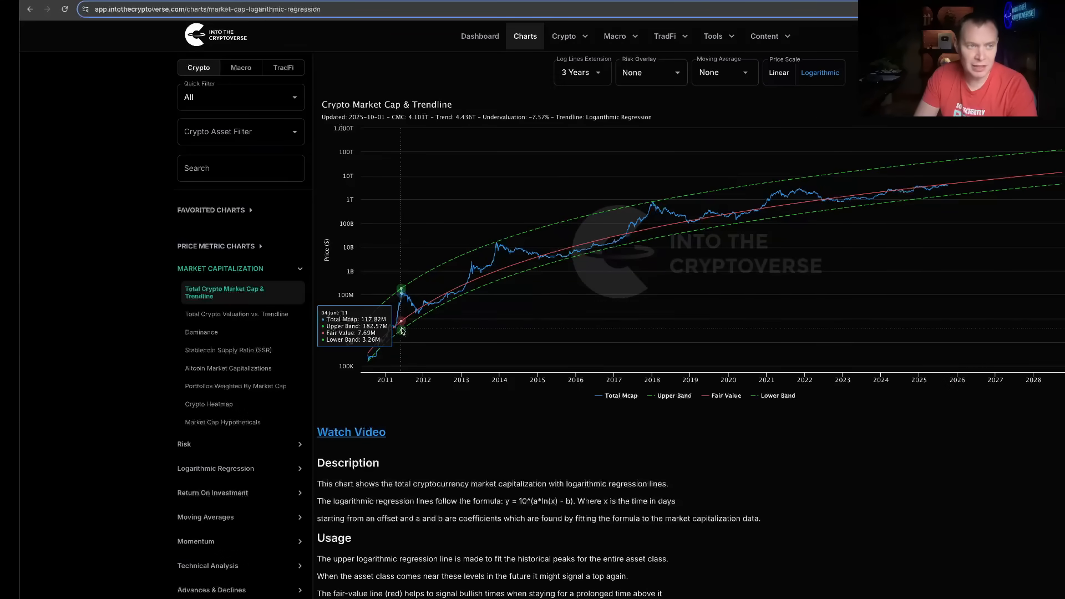
mouse_move(495, 266)
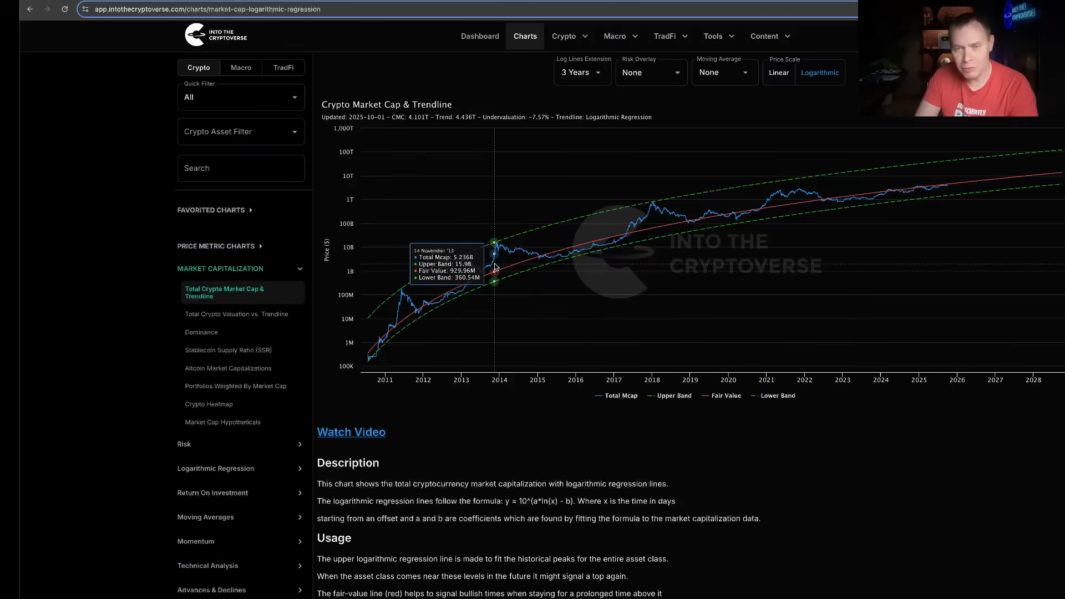
mouse_move(681, 233)
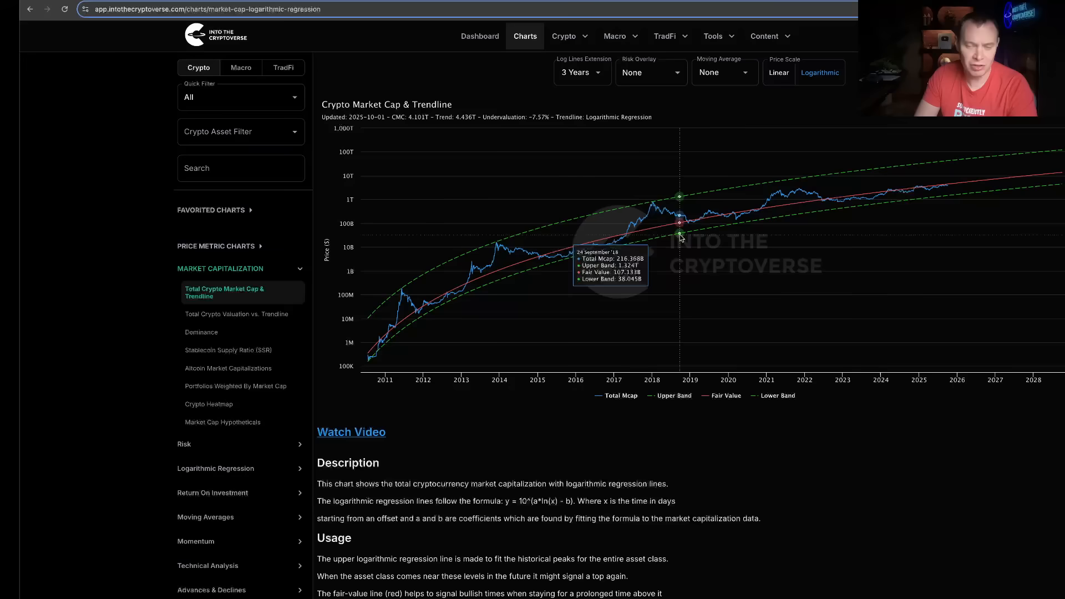
Step: Show the Total Crypto Valuation vs. Trendline chart and read valuation against fair value
click(236, 314)
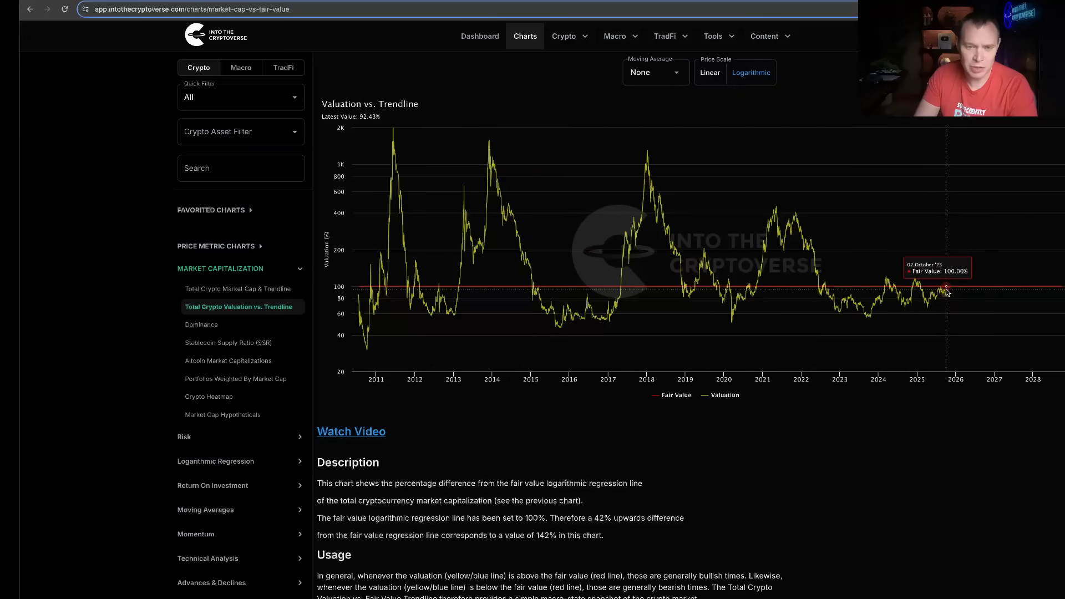
mouse_move(945, 290)
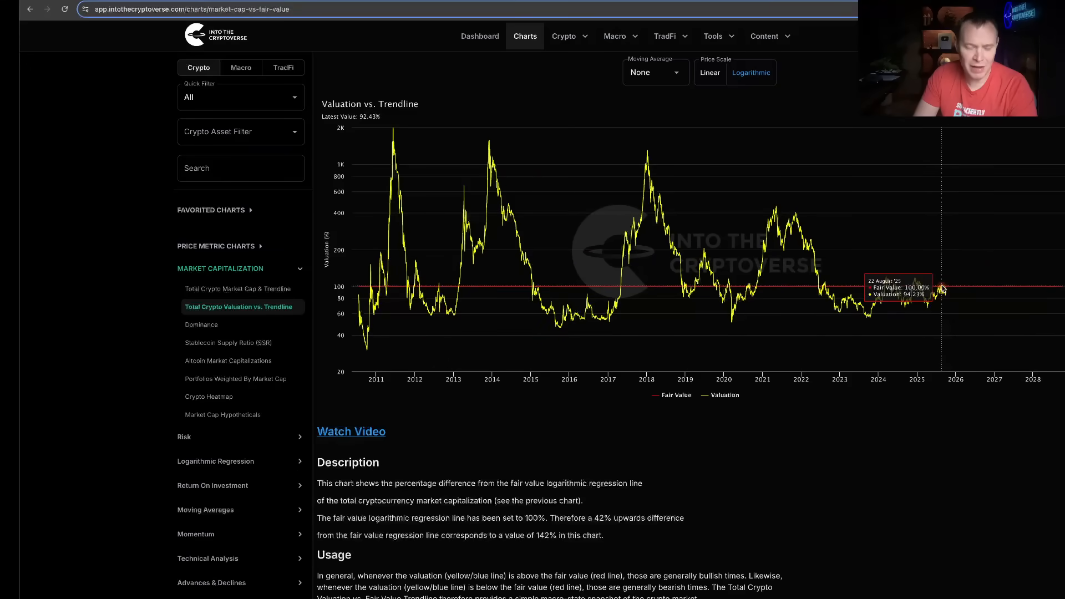
mouse_move(646, 163)
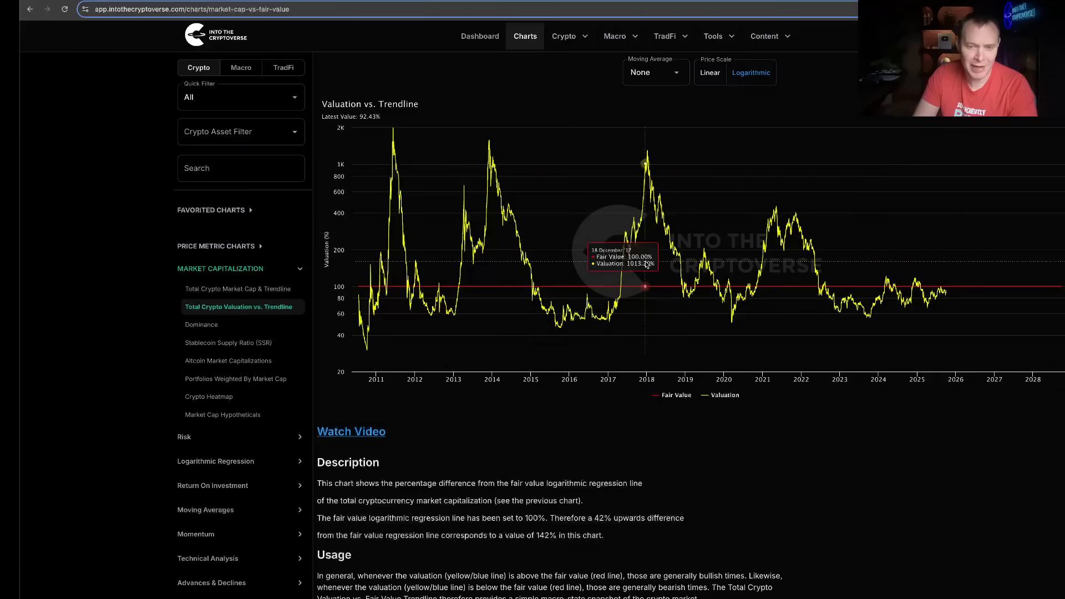
mouse_move(823, 152)
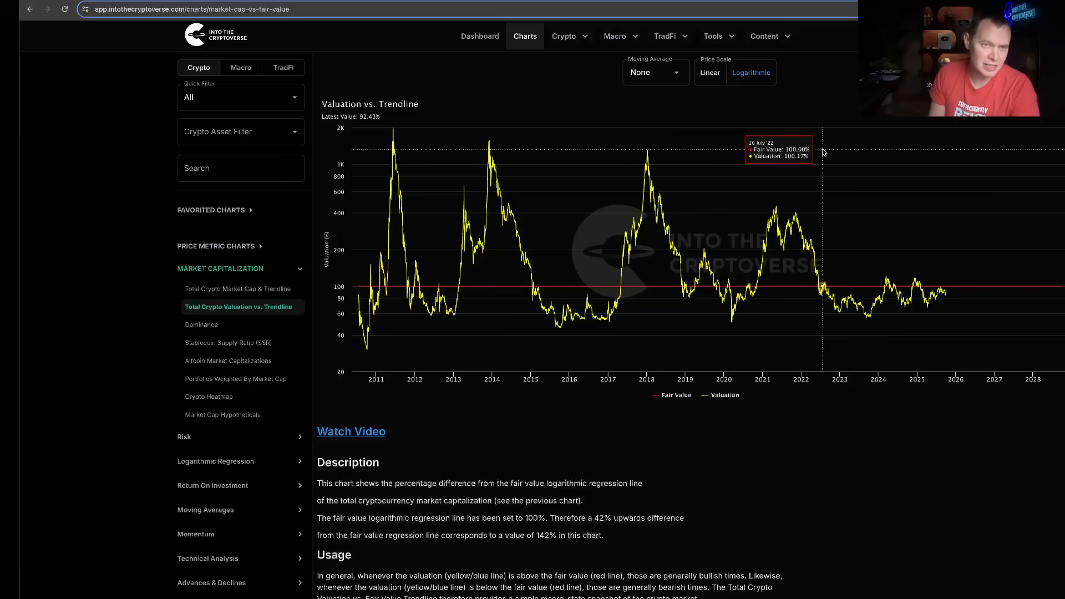
mouse_move(886, 309)
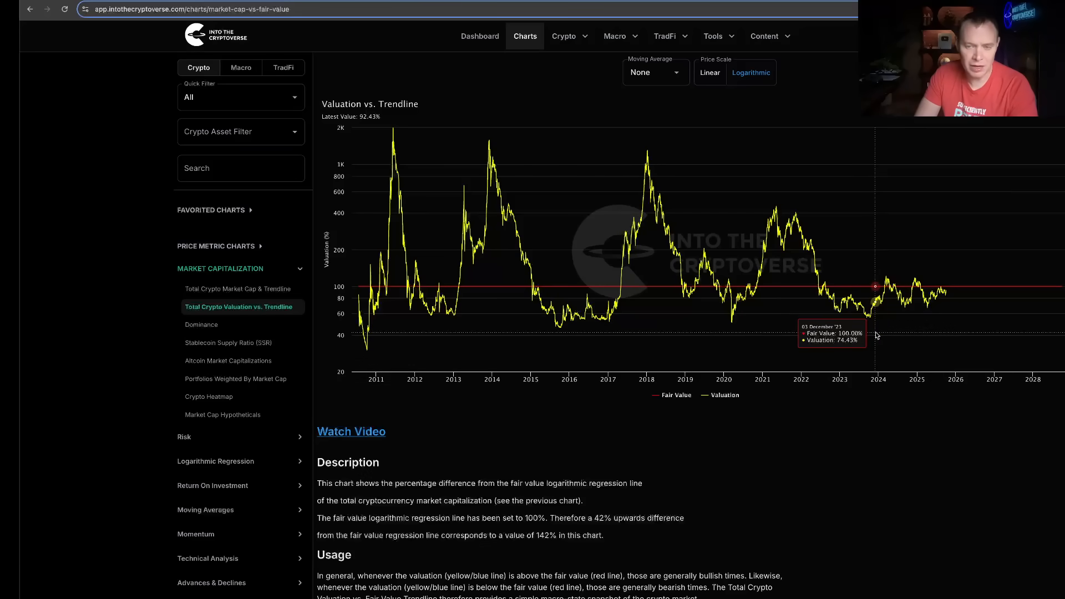
mouse_move(847, 330)
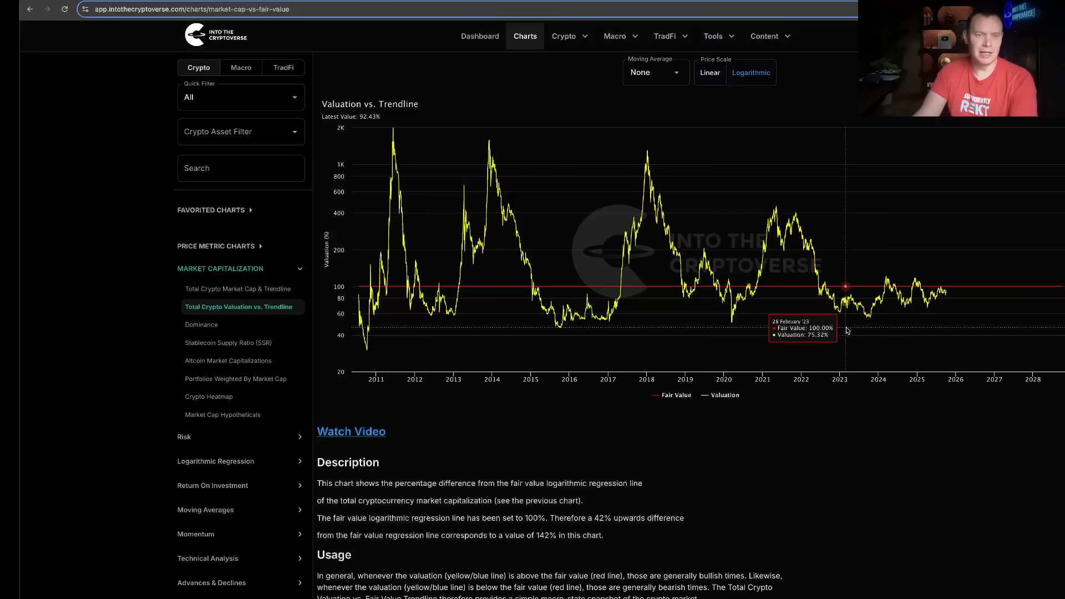
mouse_move(802, 331)
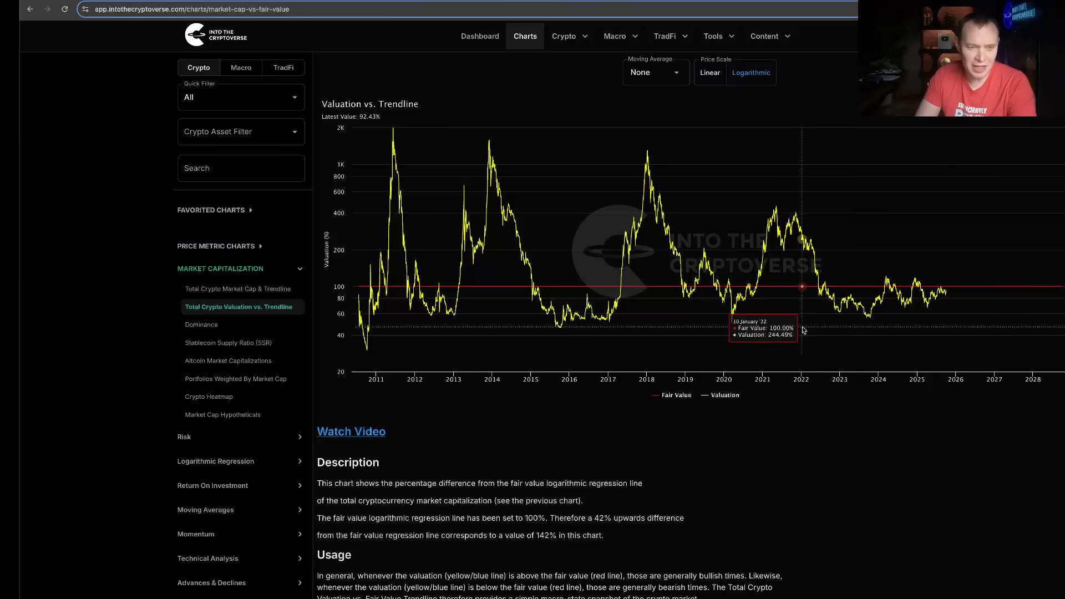
mouse_move(716, 218)
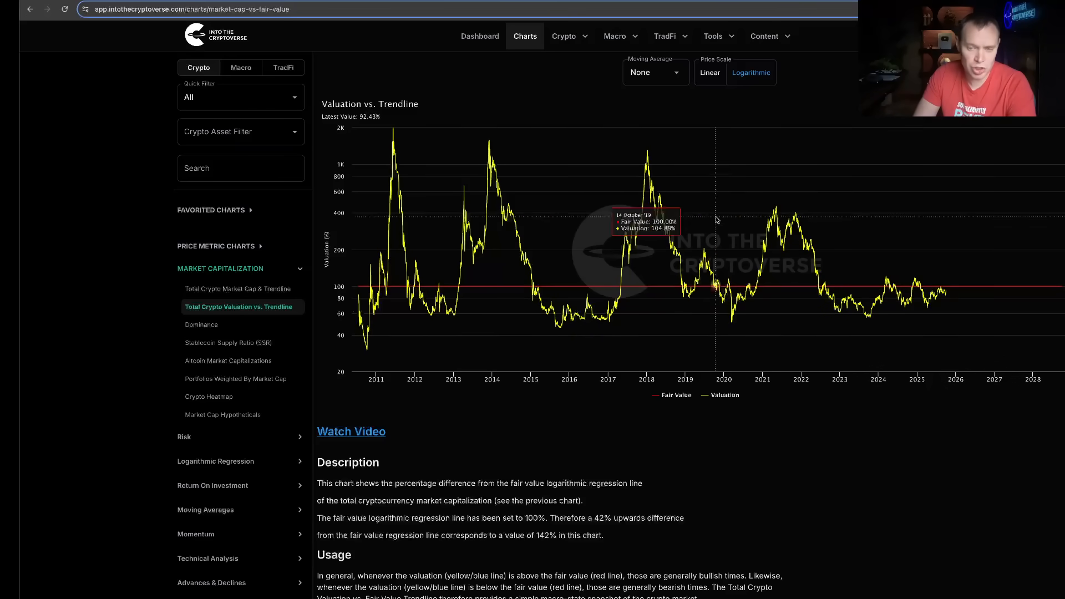
mouse_move(798, 370)
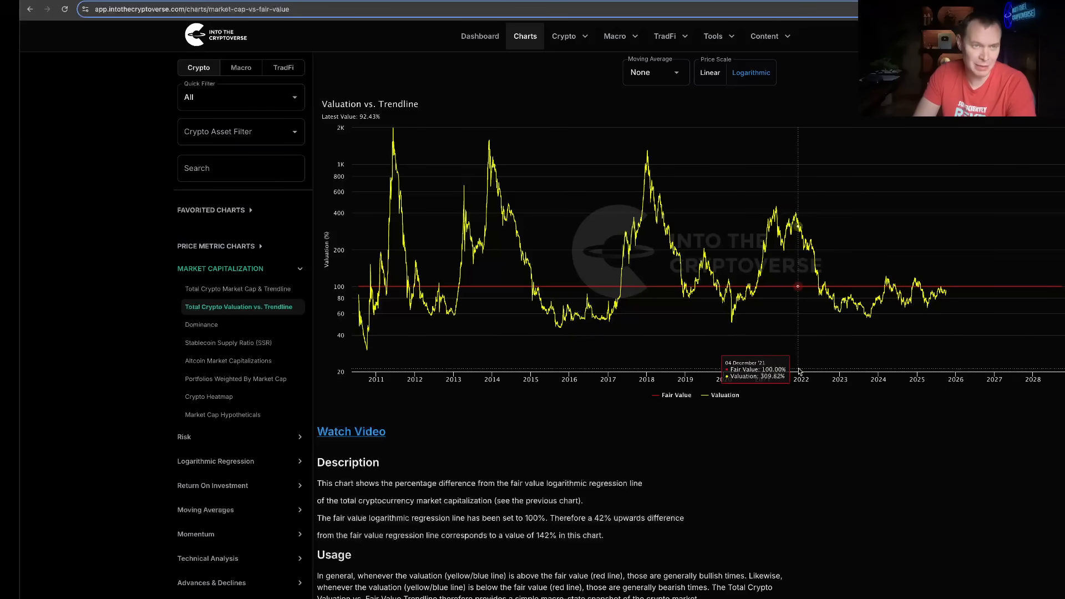
mouse_move(513, 314)
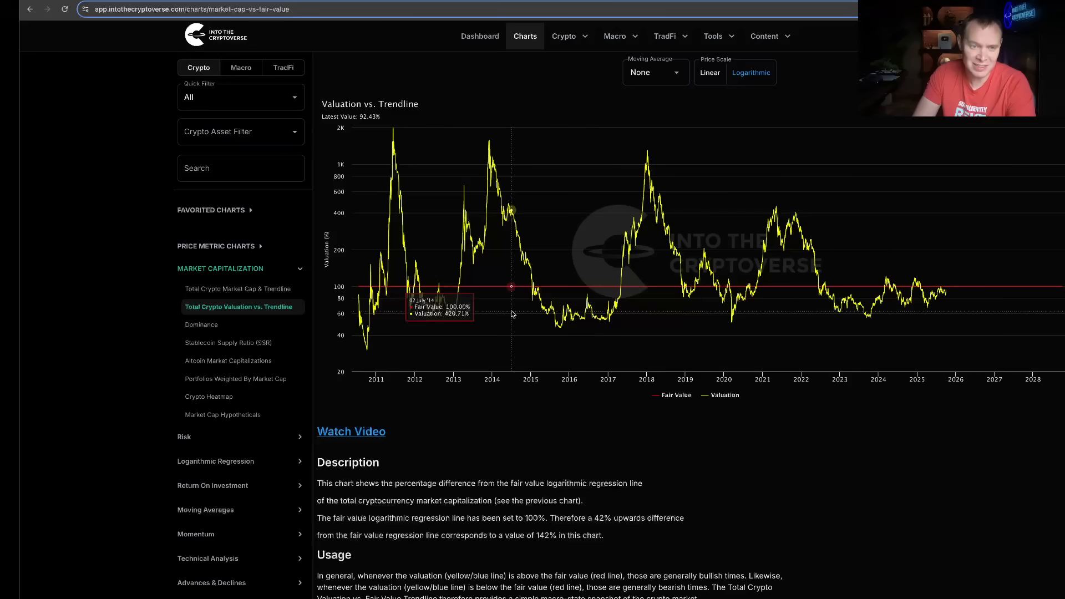
mouse_move(746, 296)
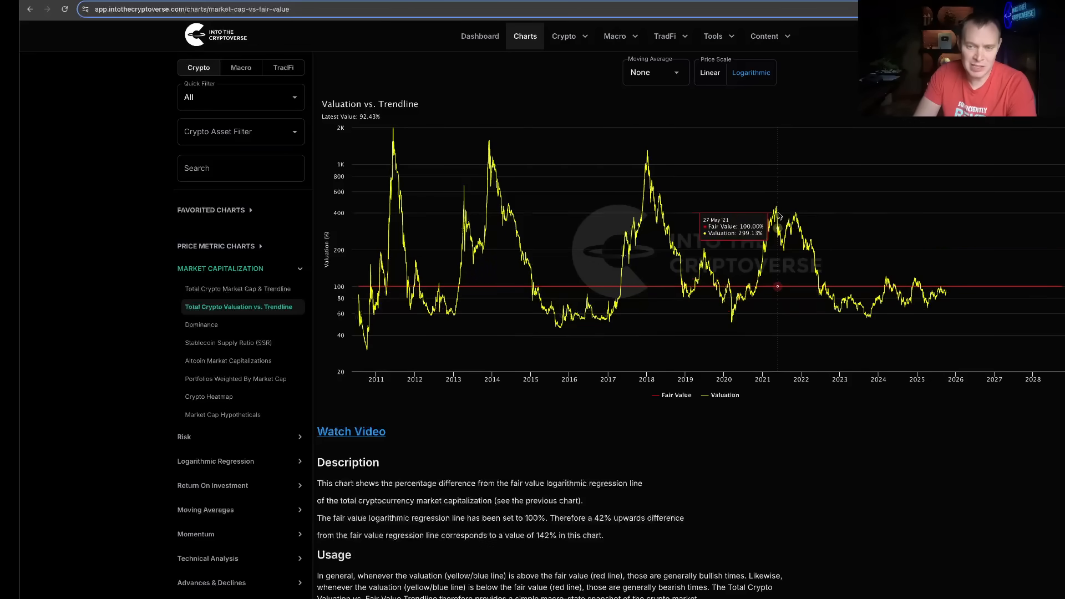
mouse_move(777, 204)
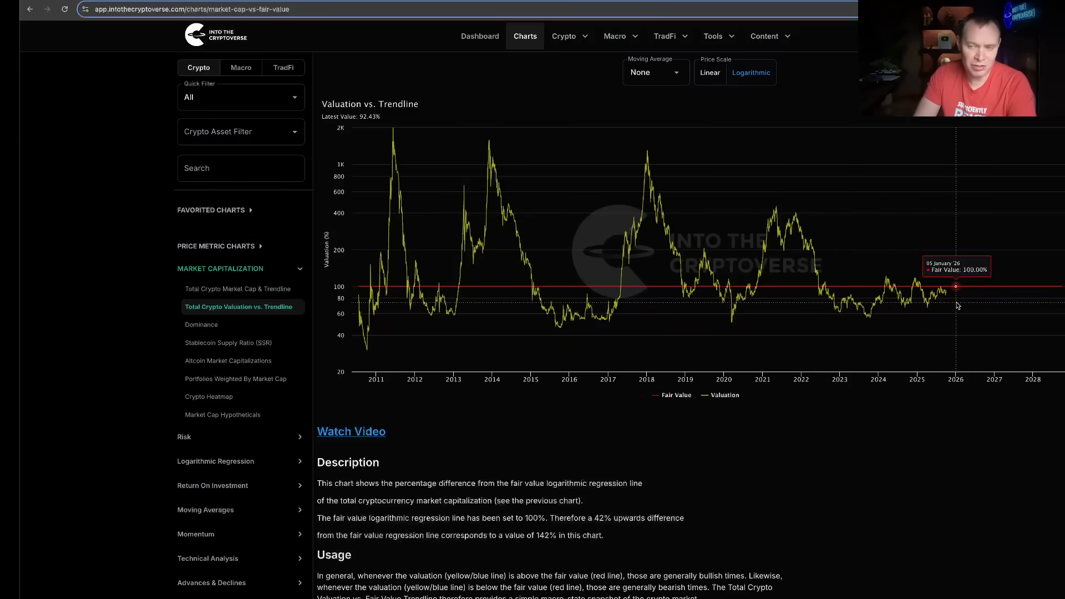
mouse_move(942, 313)
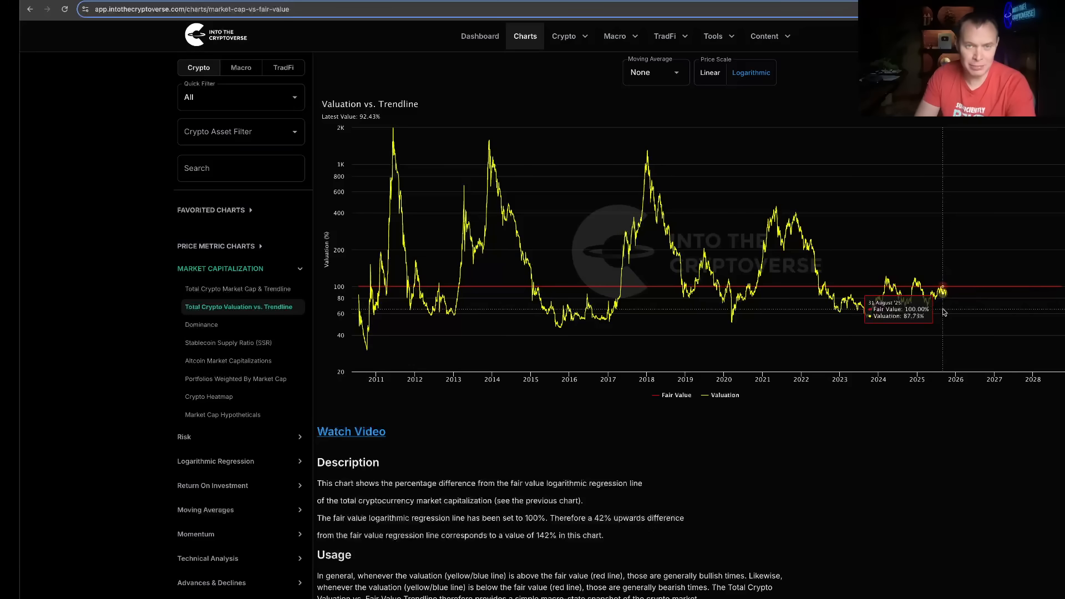
mouse_move(877, 285)
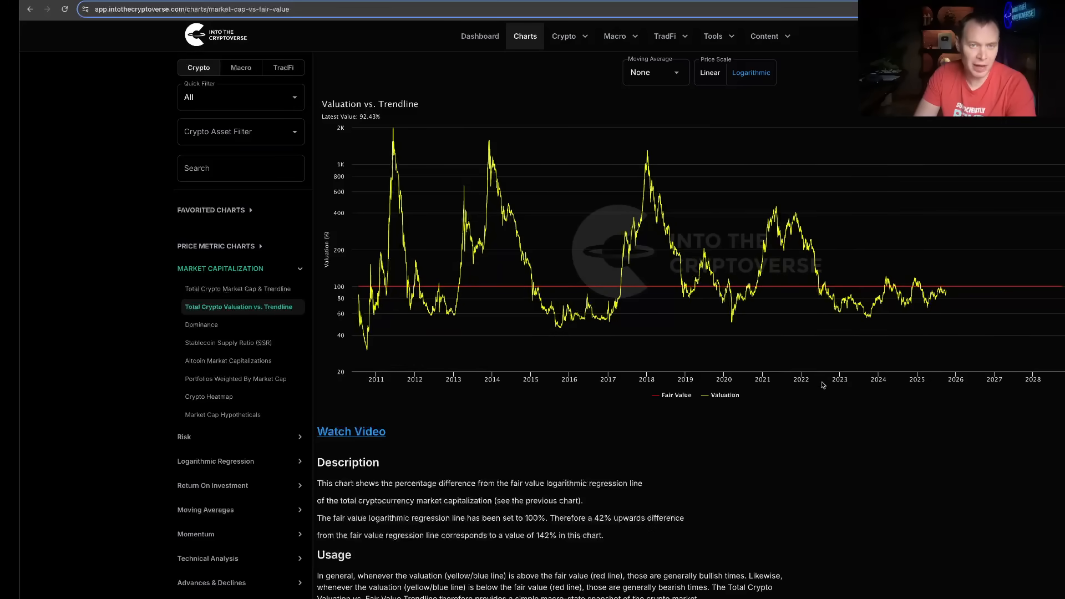
mouse_move(694, 279)
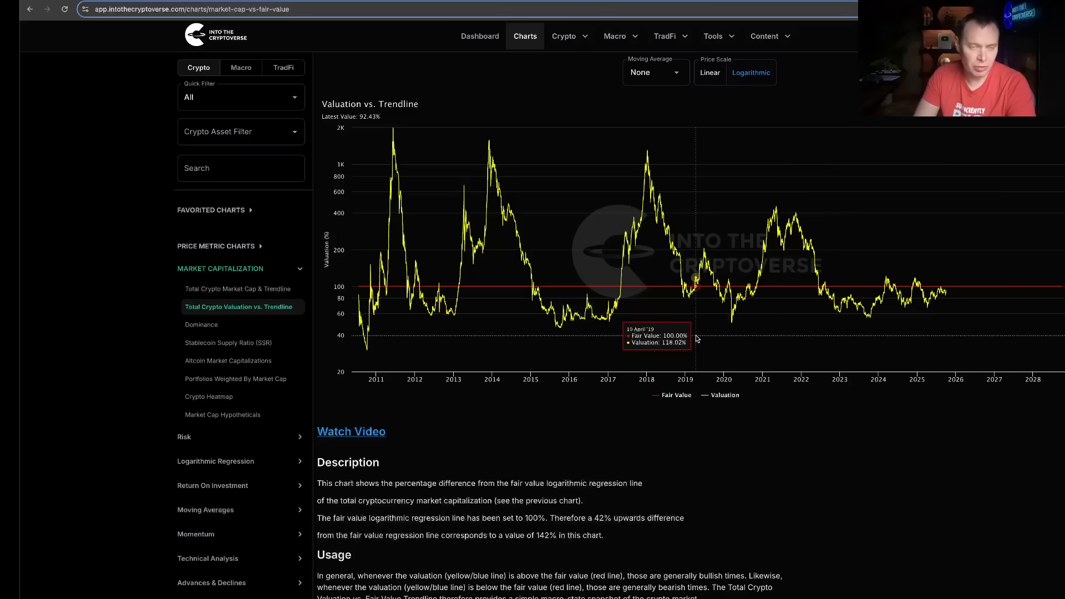
mouse_move(697, 340)
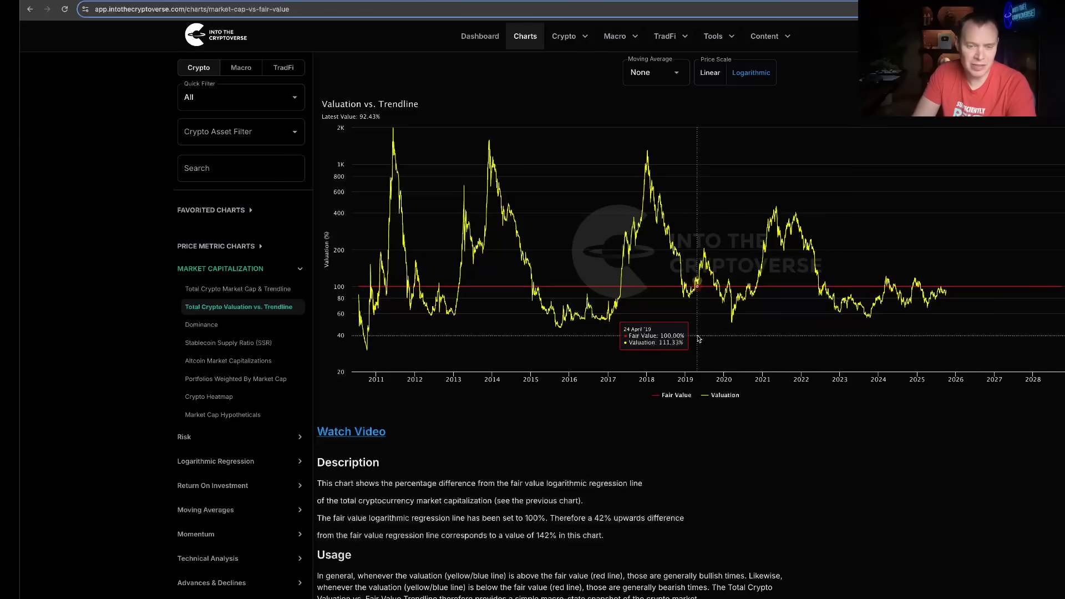
mouse_move(947, 230)
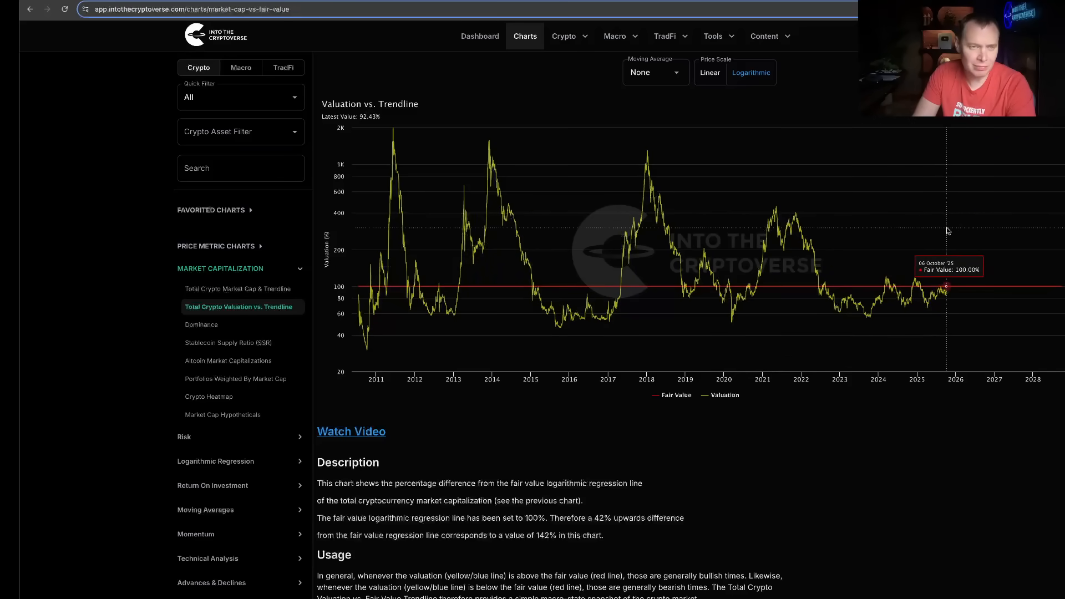
mouse_move(919, 229)
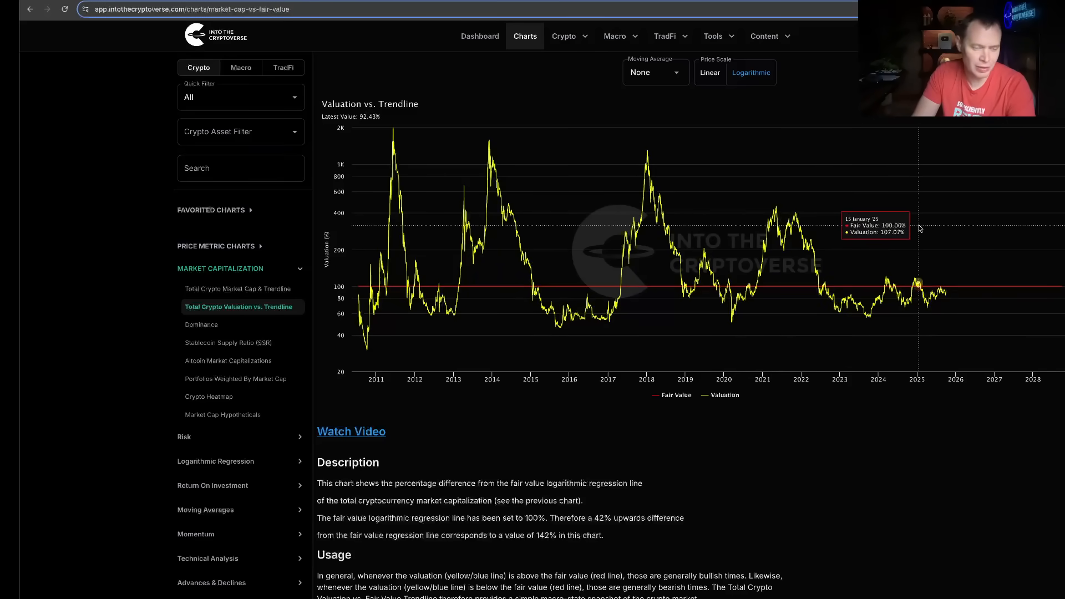
mouse_move(923, 220)
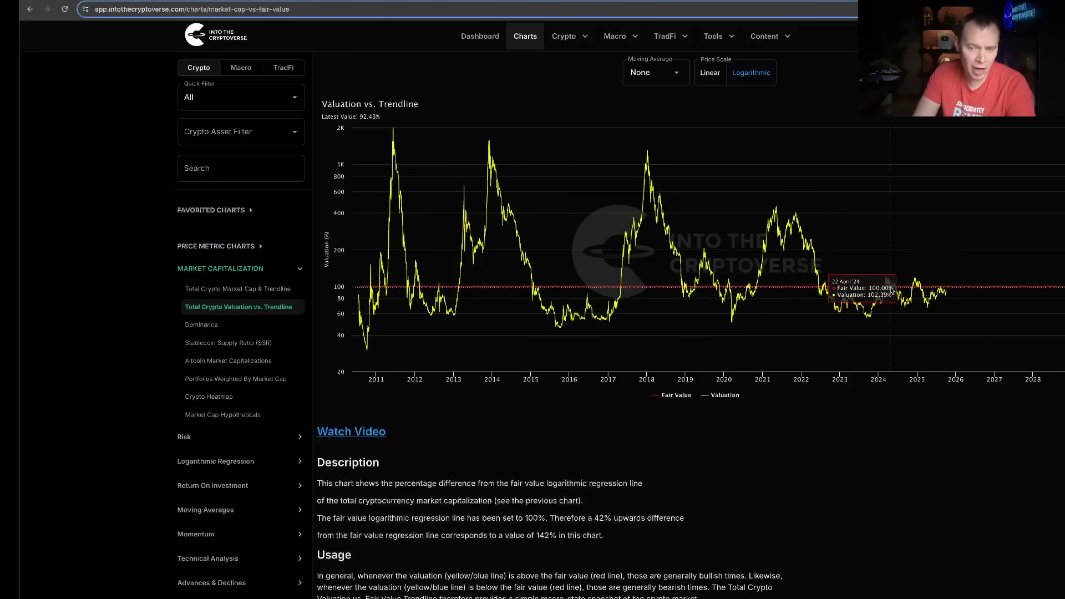
mouse_move(911, 307)
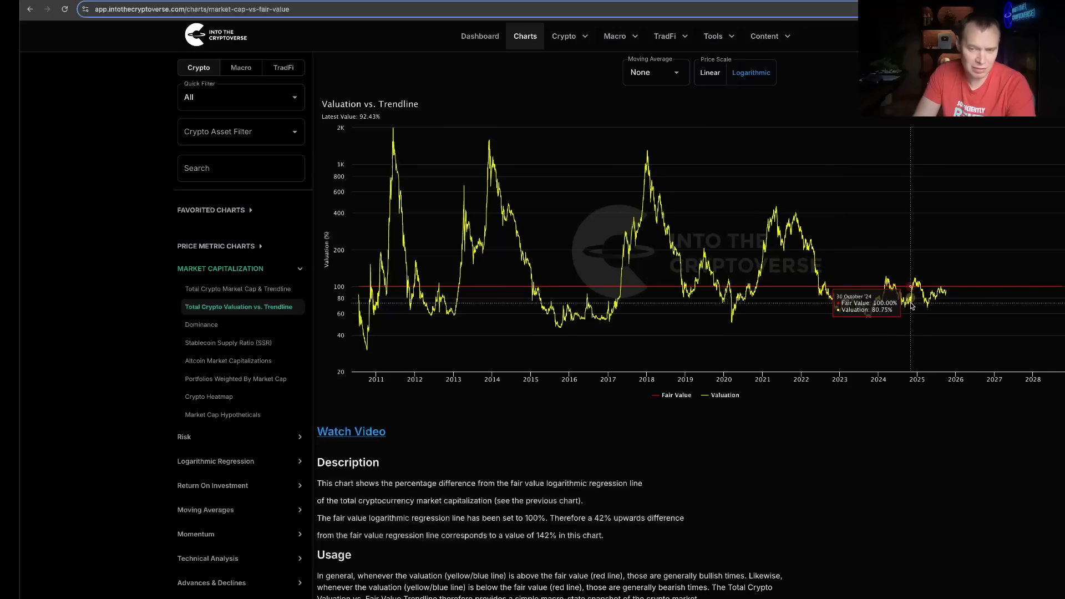
mouse_move(603, 274)
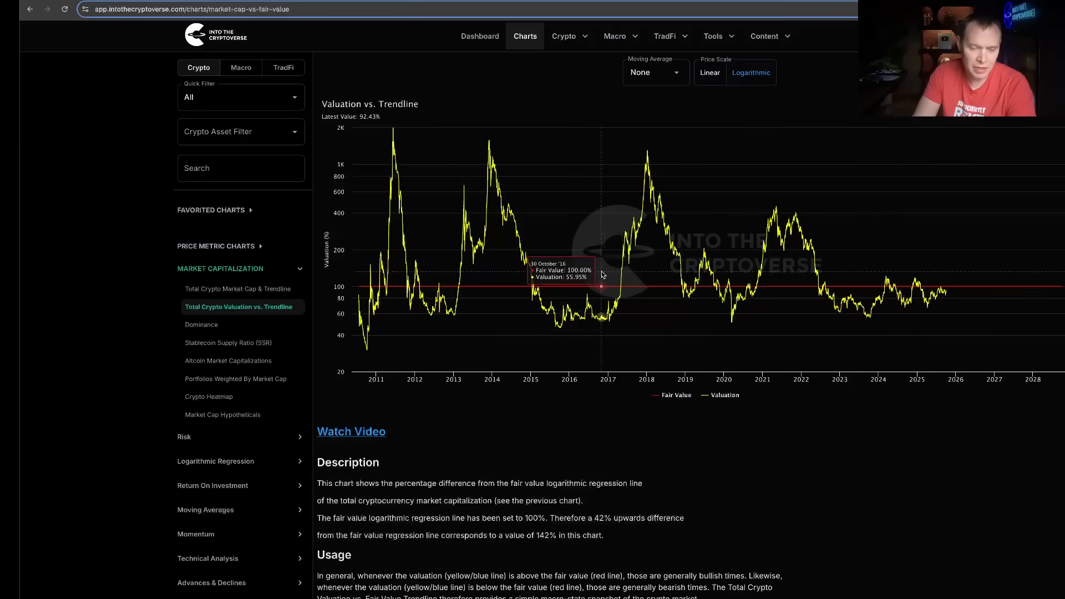
mouse_move(500, 136)
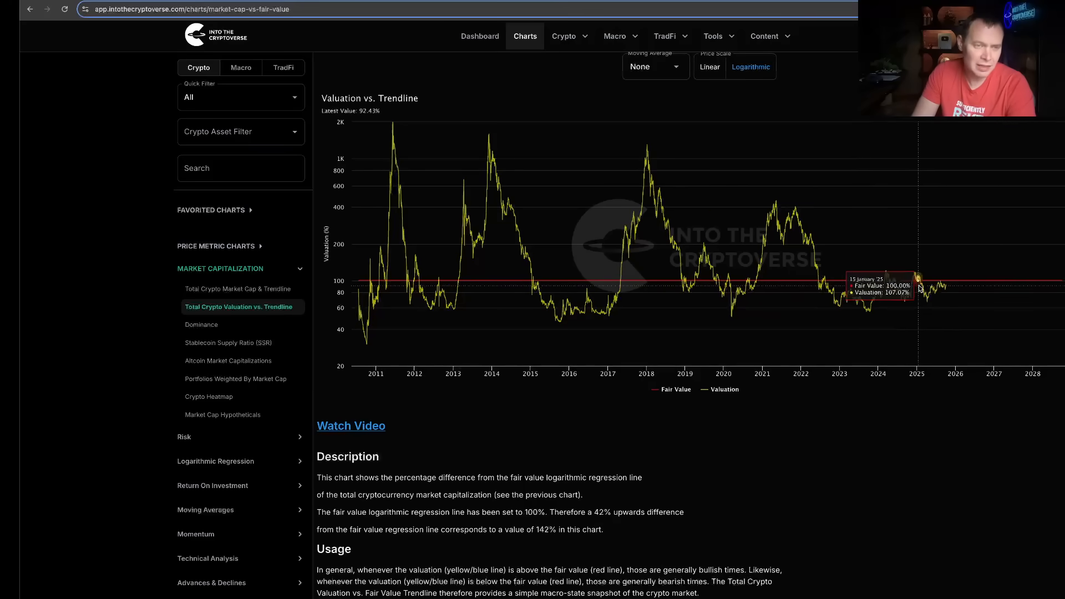
Step: Show the Total Crypto Market Cap & Trendline chart from the Market Capitalization sidebar
click(712, 35)
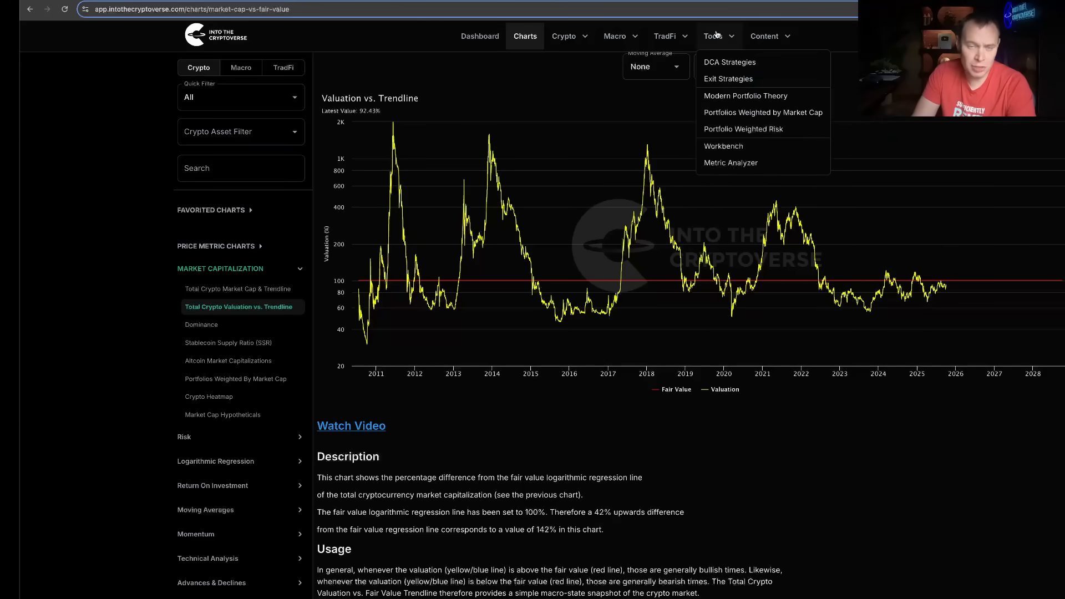
click(715, 35)
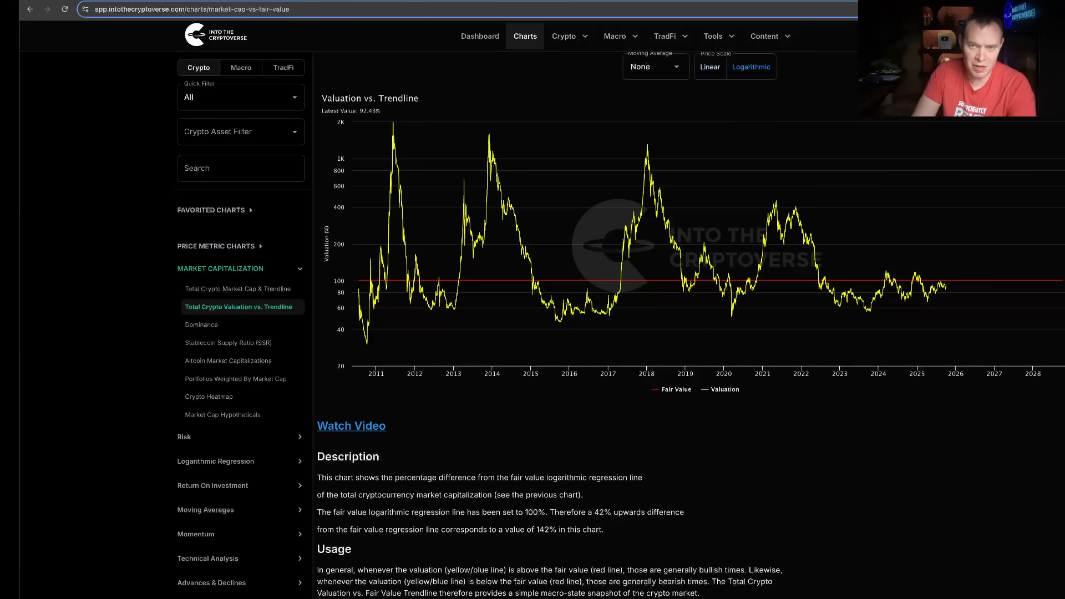
click(237, 289)
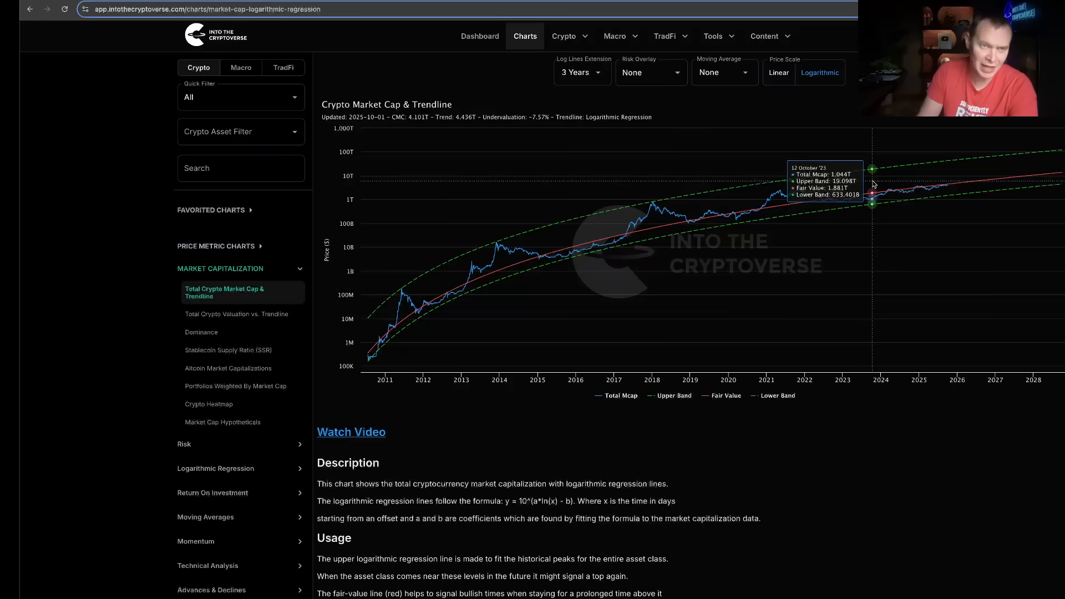
mouse_move(878, 190)
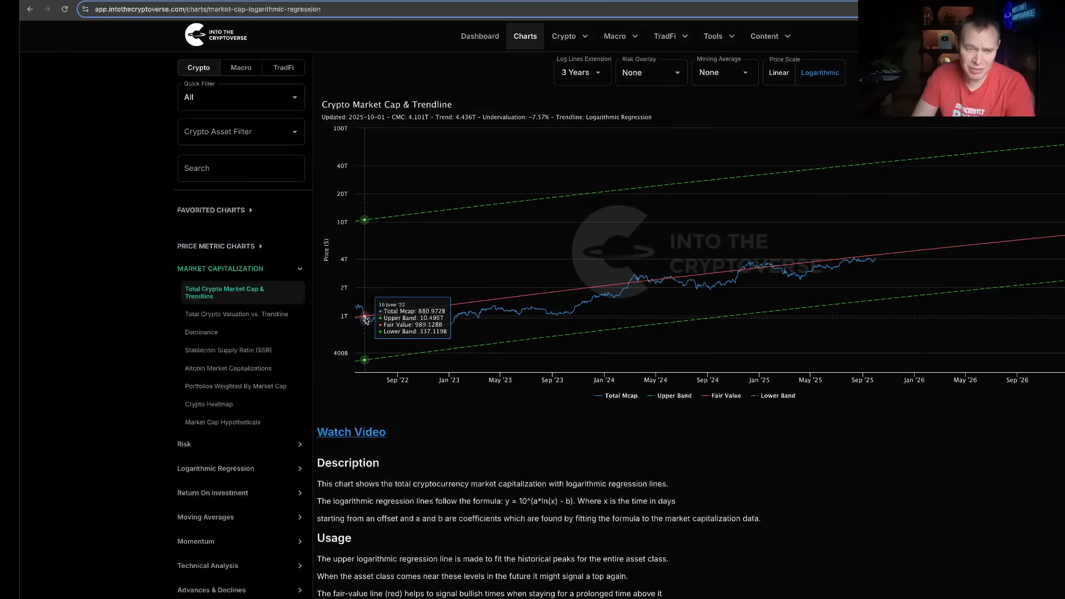
mouse_move(737, 275)
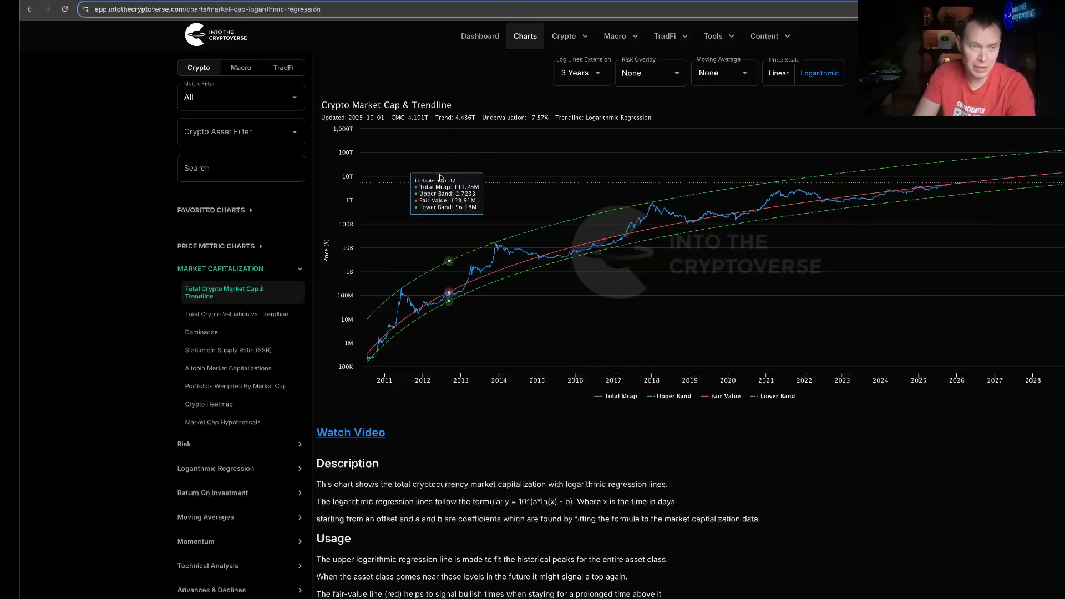
mouse_move(434, 166)
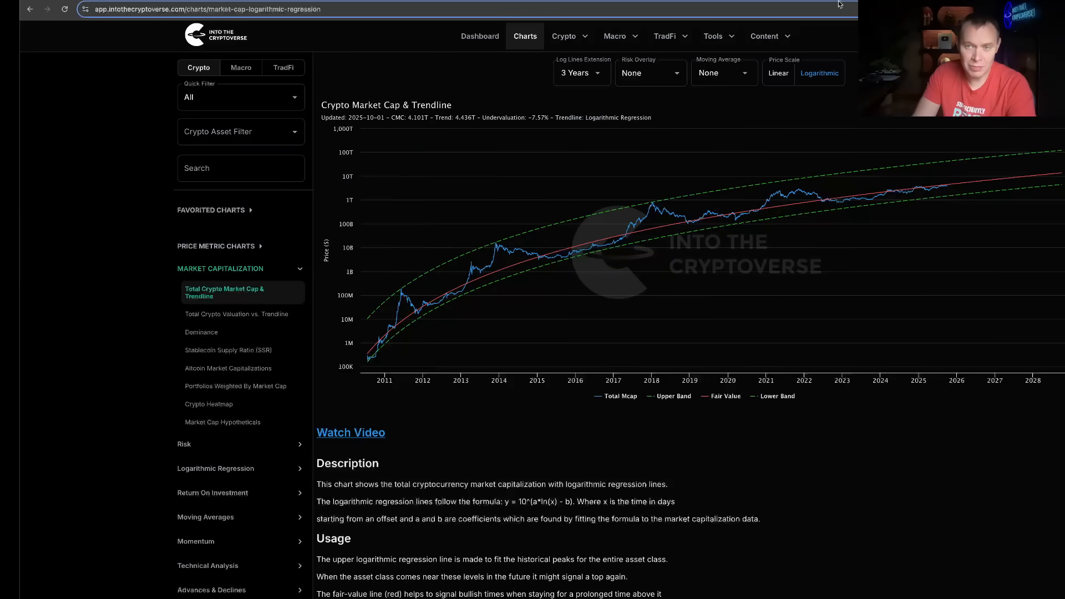
mouse_move(792, 172)
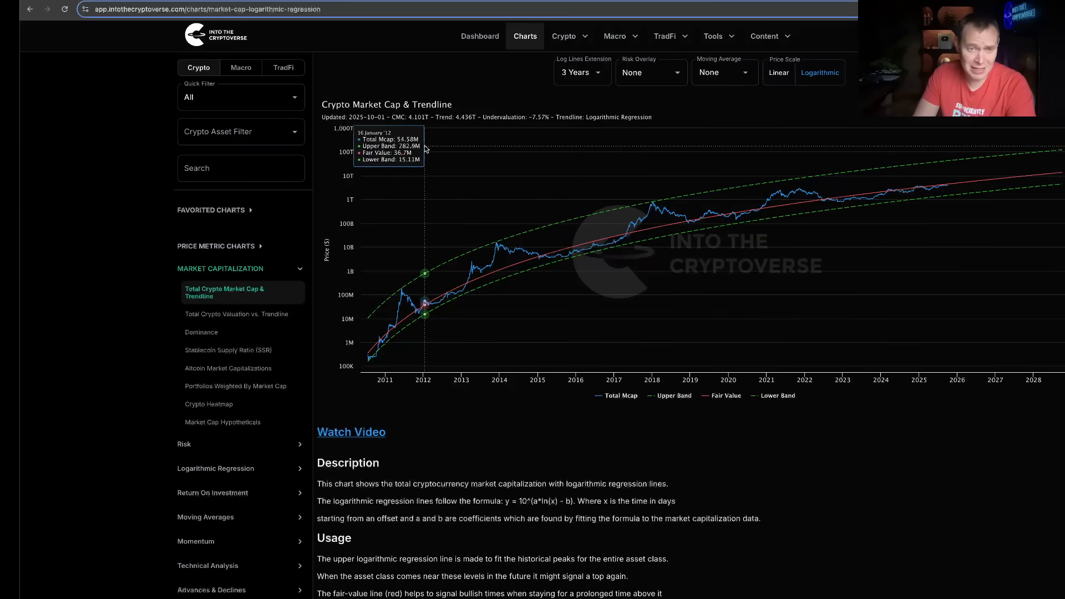
mouse_move(395, 125)
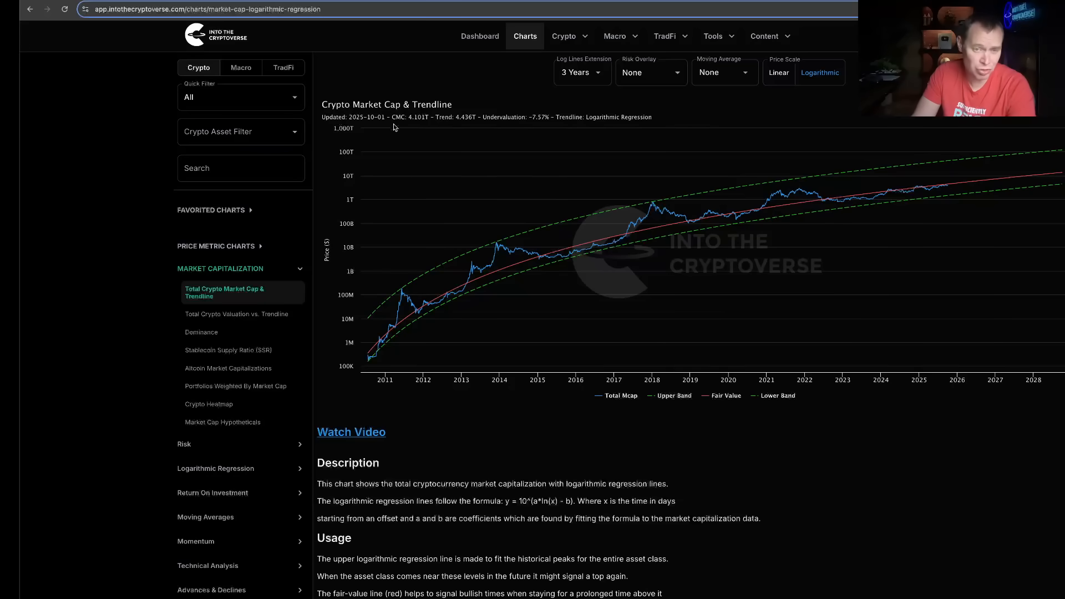
mouse_move(482, 139)
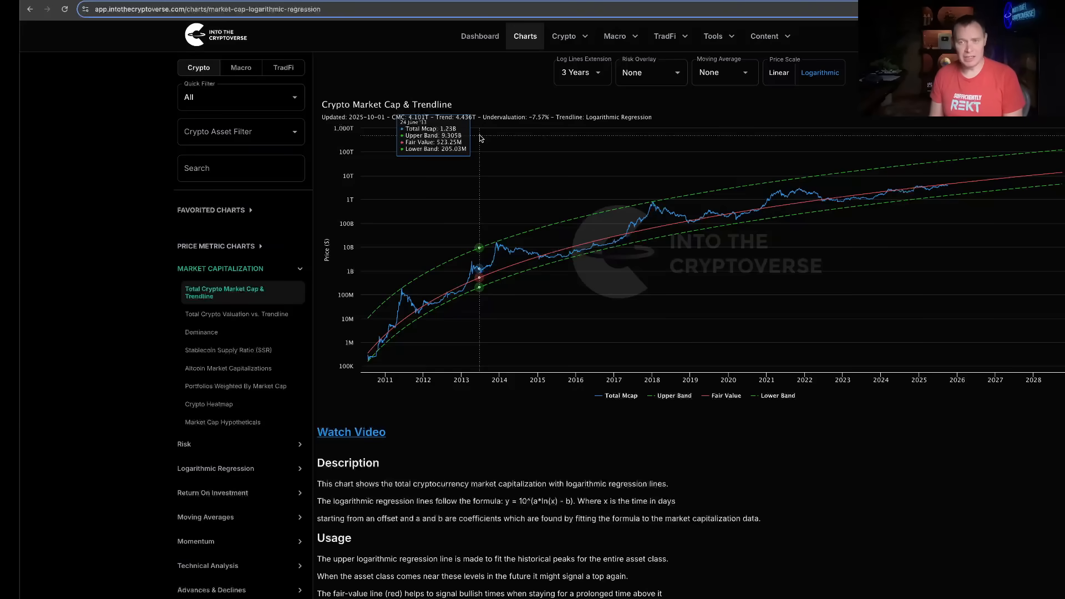
mouse_move(553, 108)
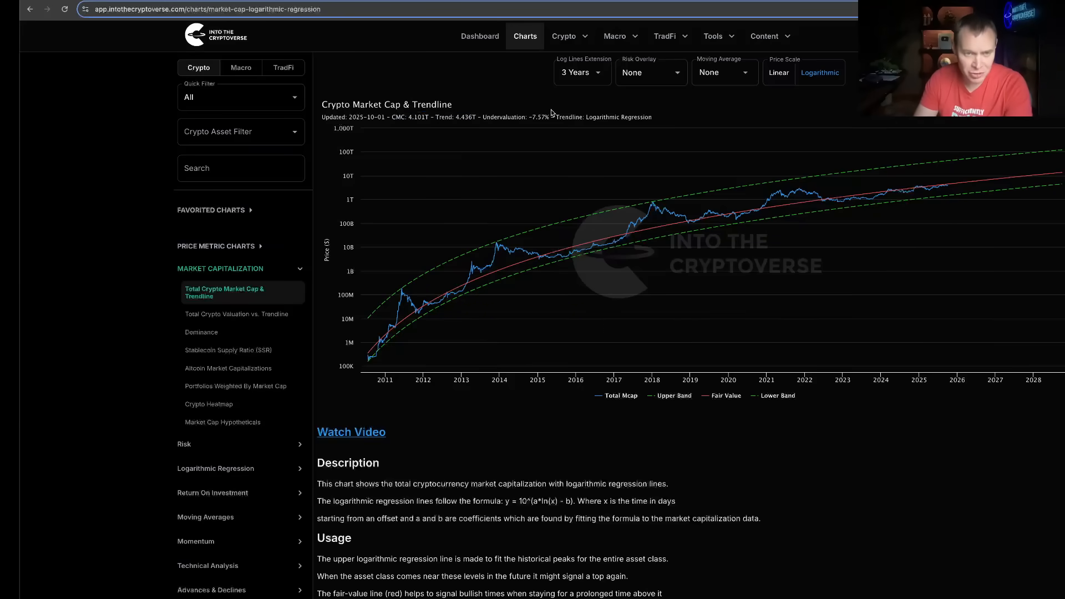